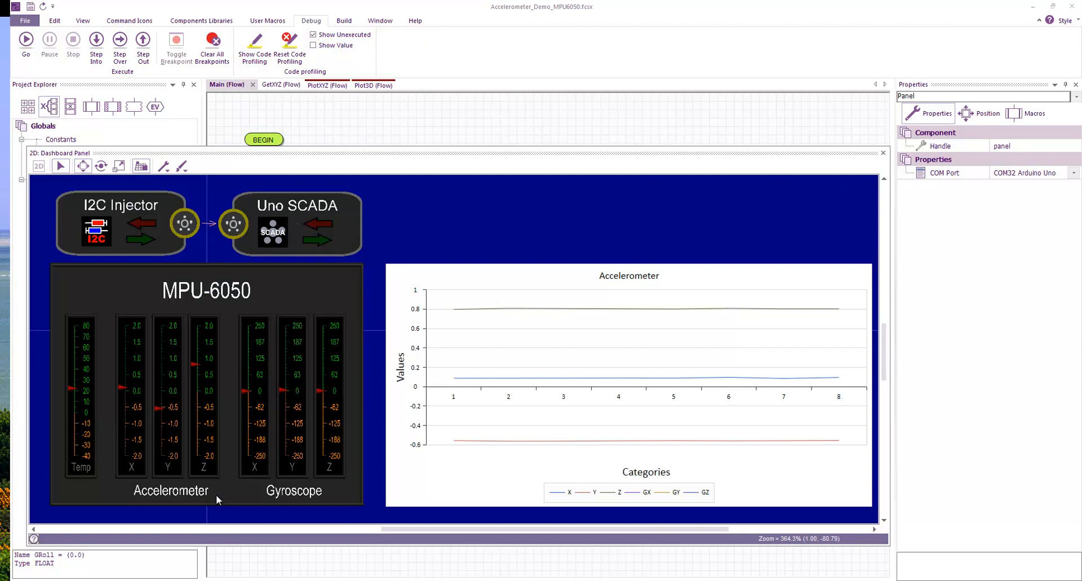
Step: Select the MPU-6050 dashboard component to show its I2C SCADA Slave channel and range properties
{"action": "left_click", "coordinate": [205, 289]}
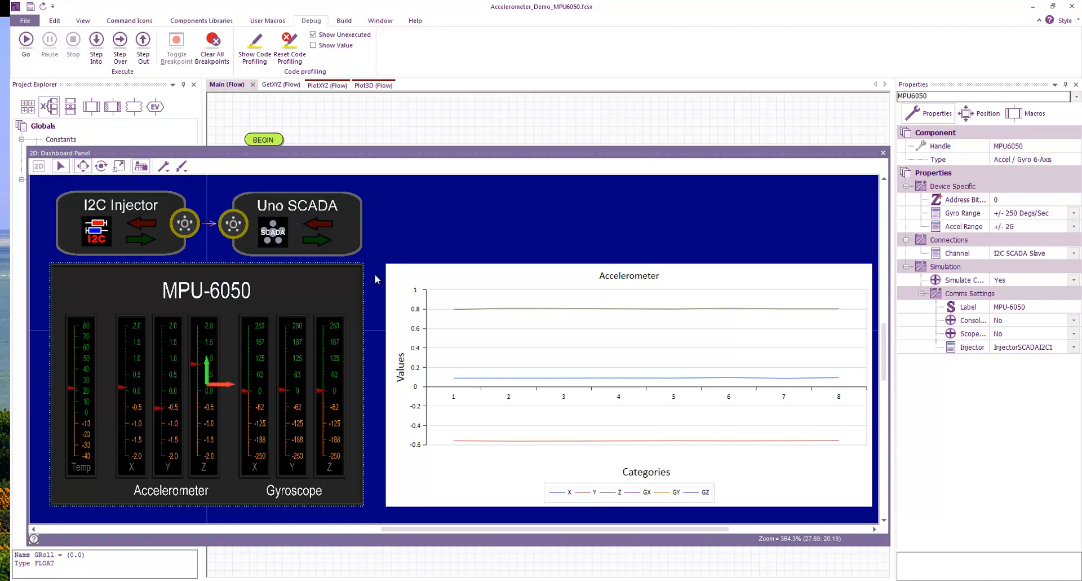
{"action": "mouse_move", "coordinate": [1005, 432]}
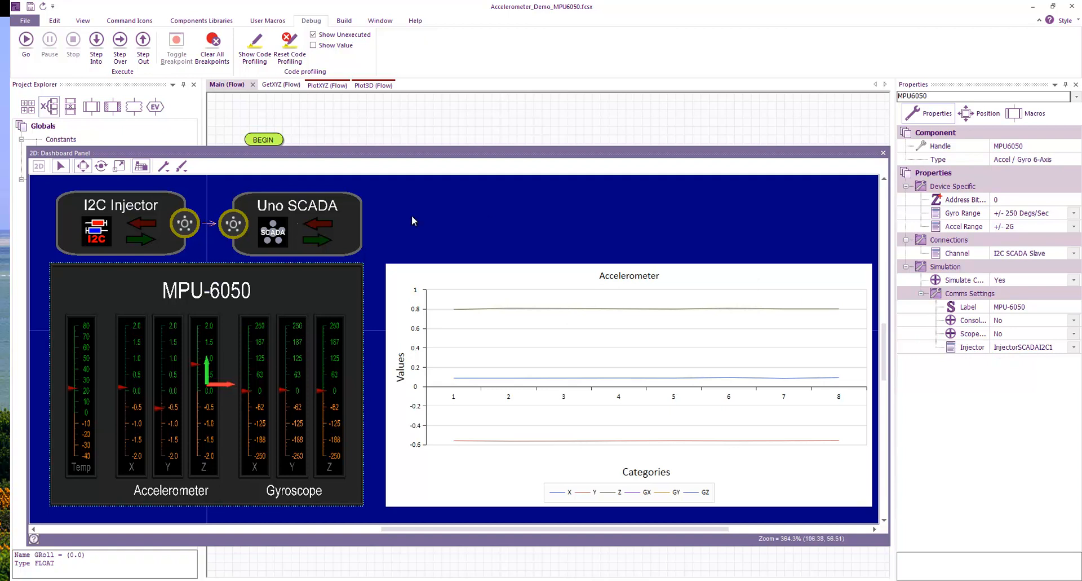
{"action": "mouse_move", "coordinate": [131, 230]}
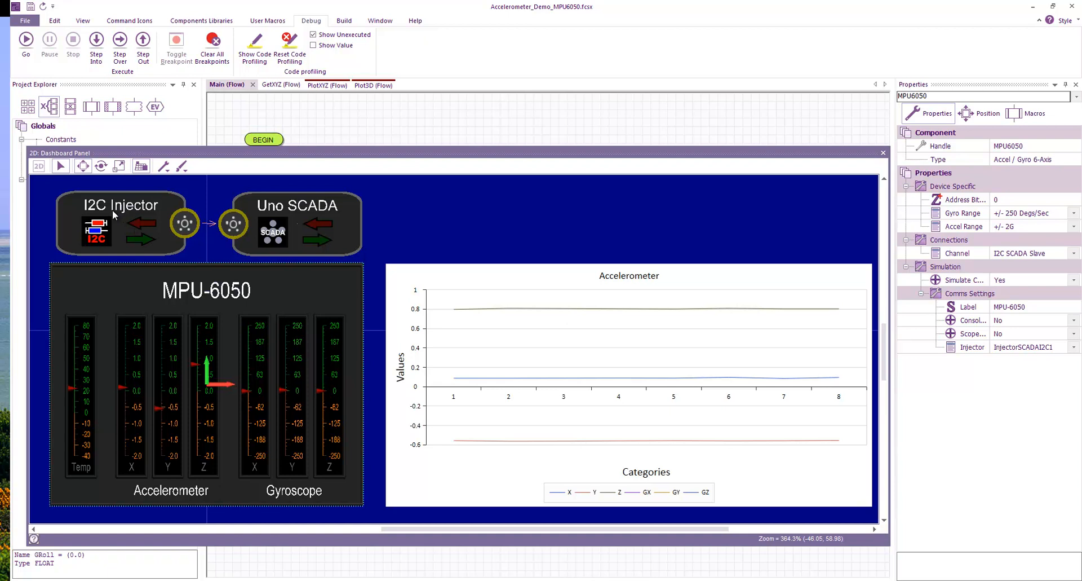
{"action": "mouse_move", "coordinate": [289, 198]}
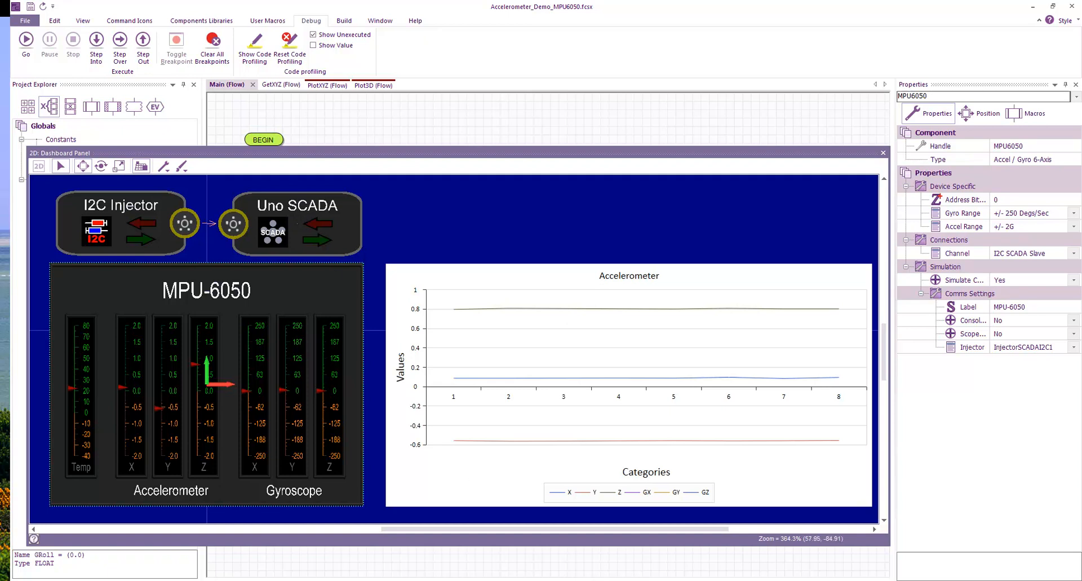
Step: Launch AMCap from the Start menu and bring up the SCADA Arduino Uno wiki page
{"action": "left_click", "coordinate": [13, 562]}
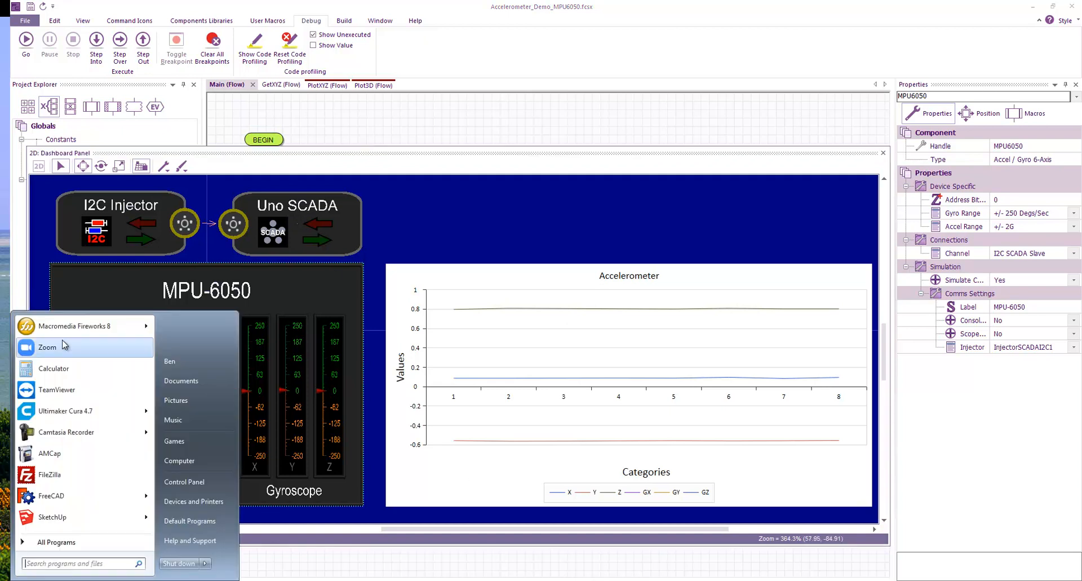
{"action": "left_click", "coordinate": [49, 453]}
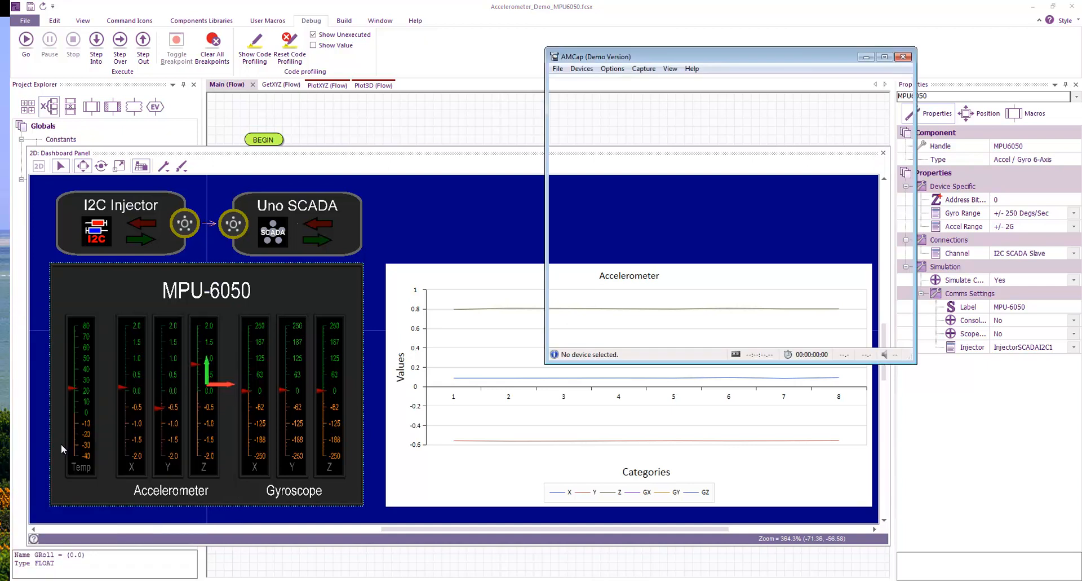
{"action": "left_click", "coordinate": [581, 69]}
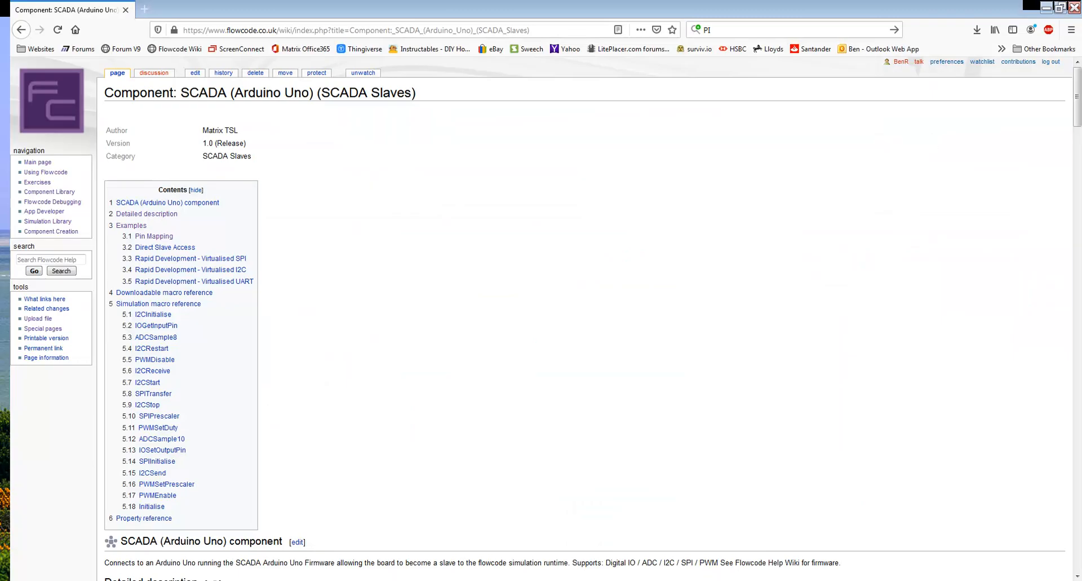
{"action": "mouse_move", "coordinate": [567, 281]}
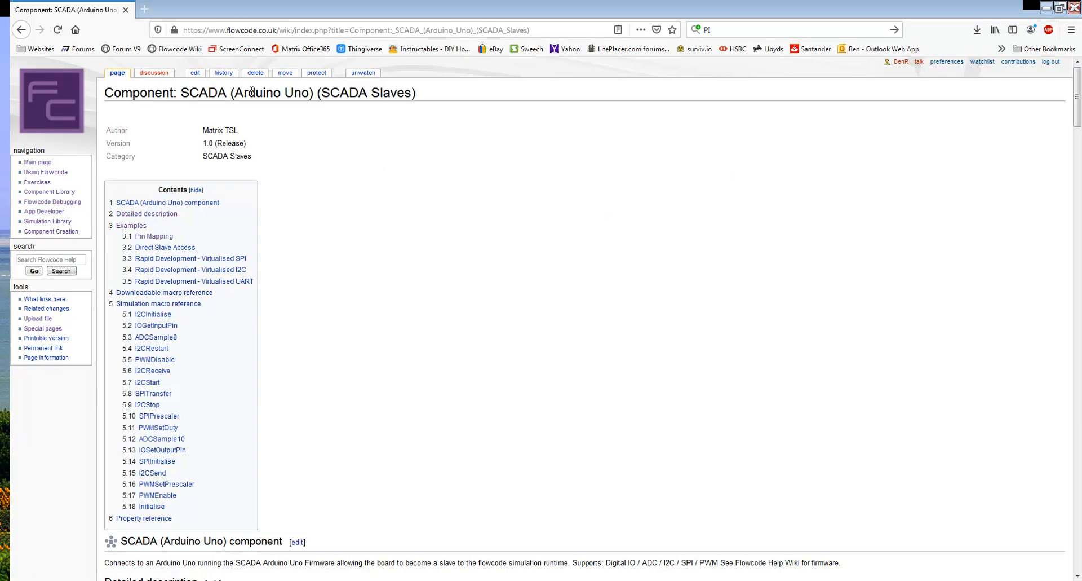
{"action": "mouse_move", "coordinate": [1063, 100]}
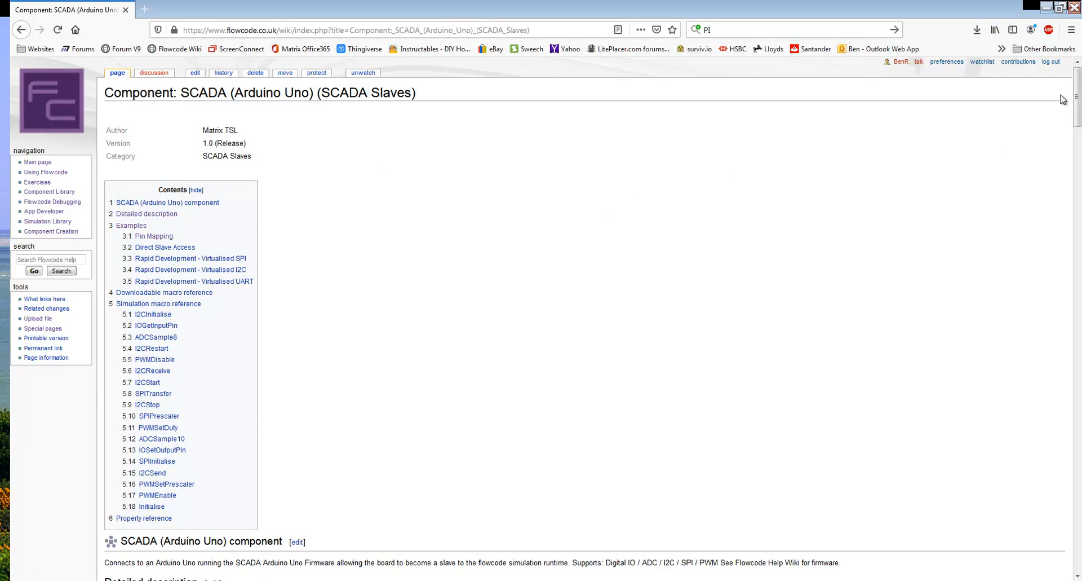
Step: Scroll the SCADA (Arduino Uno) wiki page down to the Arduino Uno SCADA Firmware download link
{"action": "scroll", "scroll_direction": "down", "scroll_amount": 3}
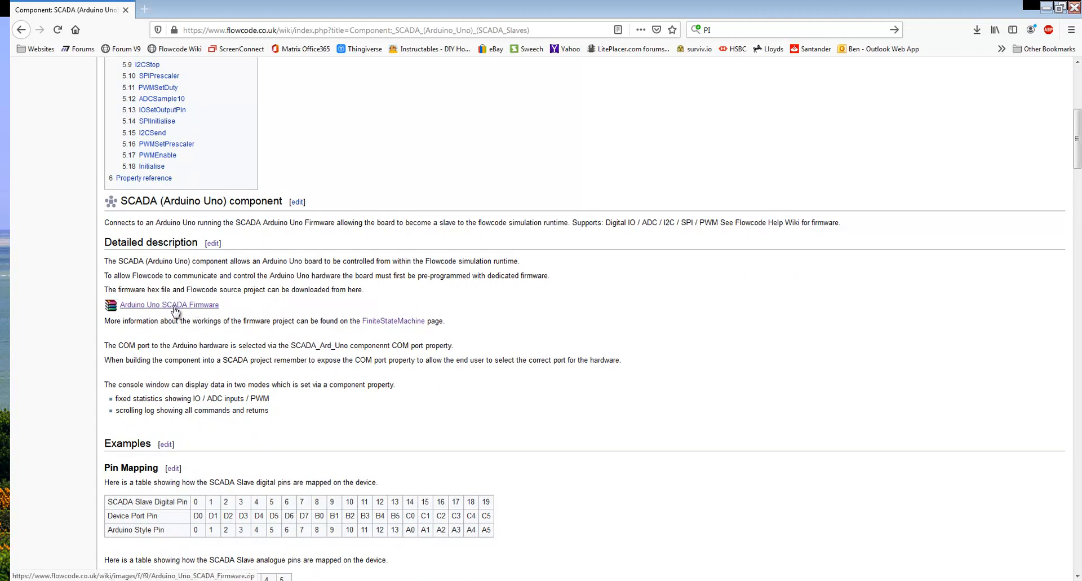
{"action": "mouse_move", "coordinate": [194, 312]}
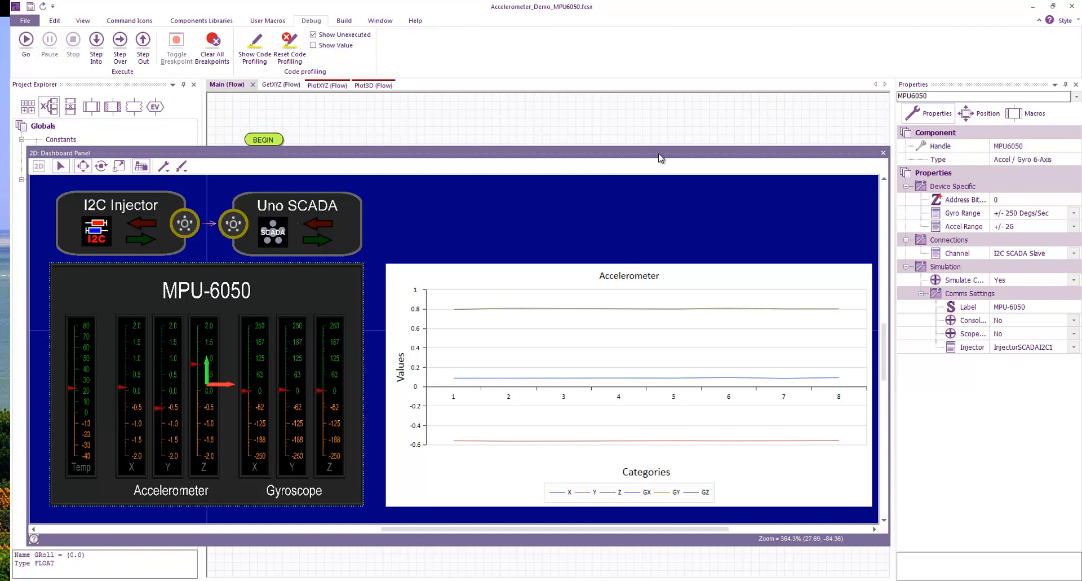
{"action": "mouse_move", "coordinate": [616, 158]}
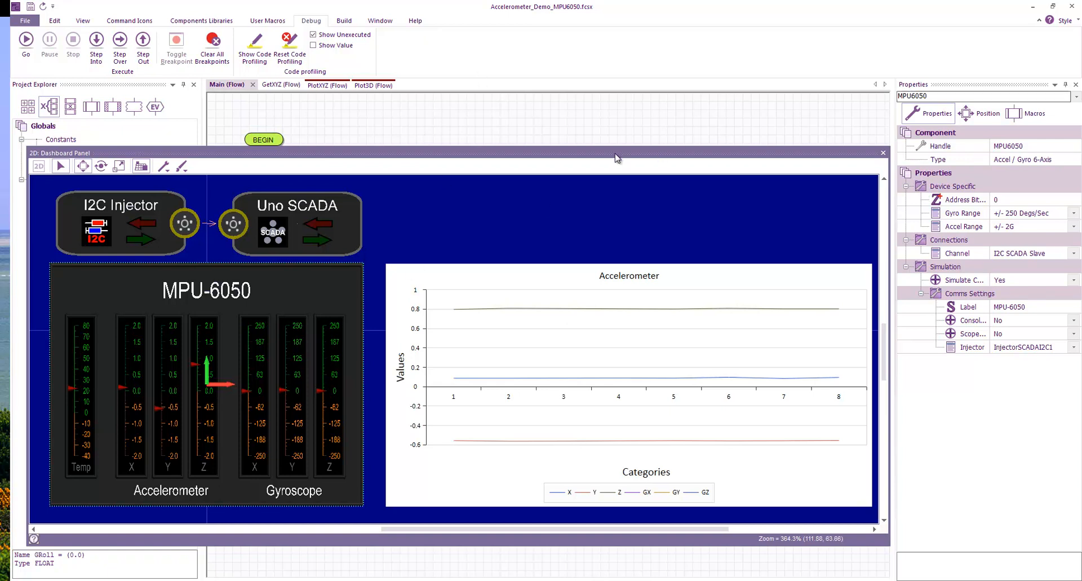
Step: Close the 2D Dashboard Panel to reveal the Main flowchart's loop calling GetXYZ, PlotXYZ and Plot3D
{"action": "left_click", "coordinate": [884, 153]}
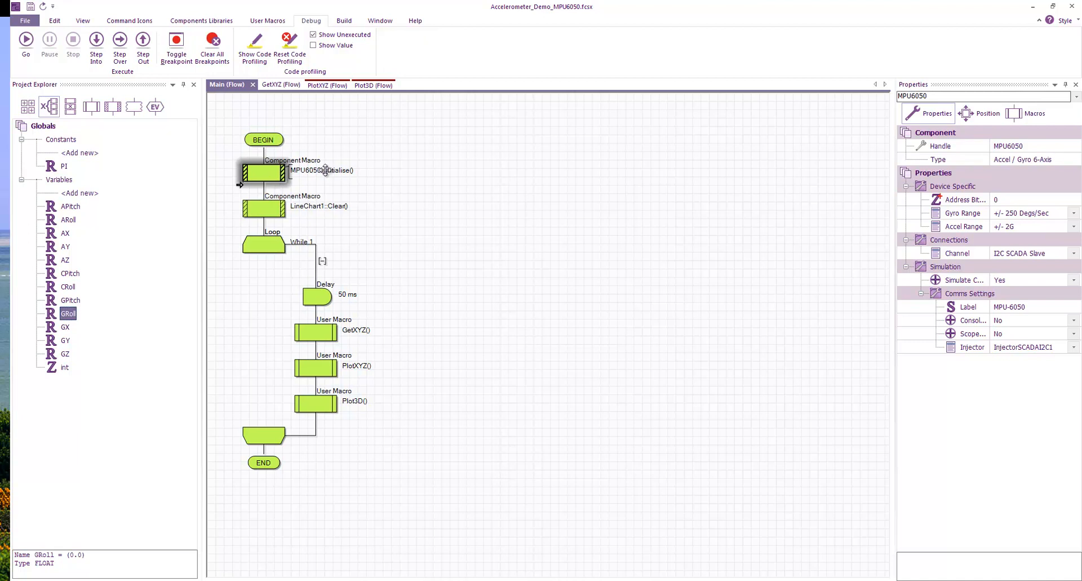
{"action": "mouse_move", "coordinate": [261, 212]}
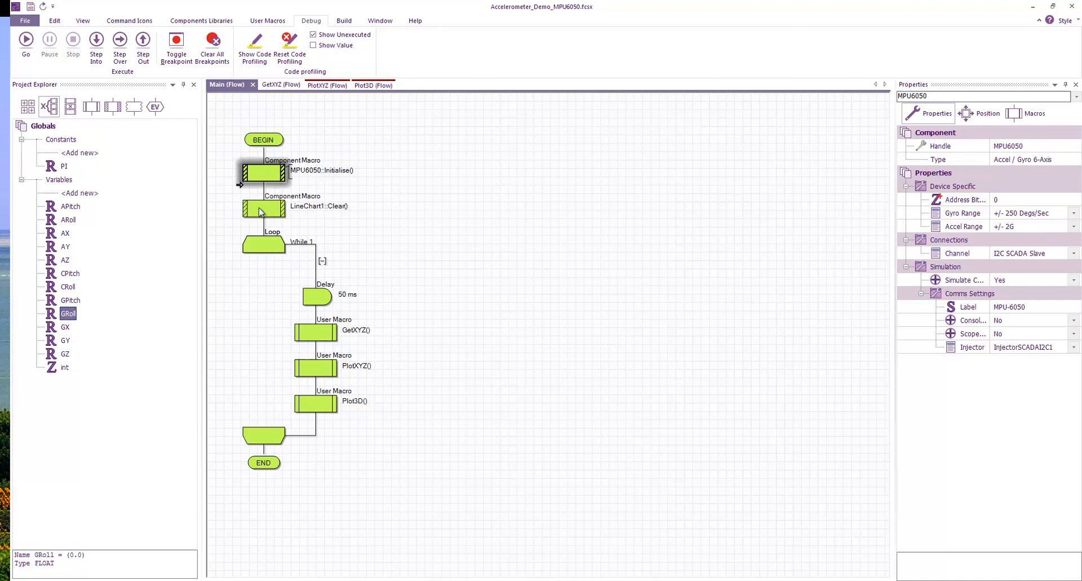
{"action": "mouse_move", "coordinate": [377, 279]}
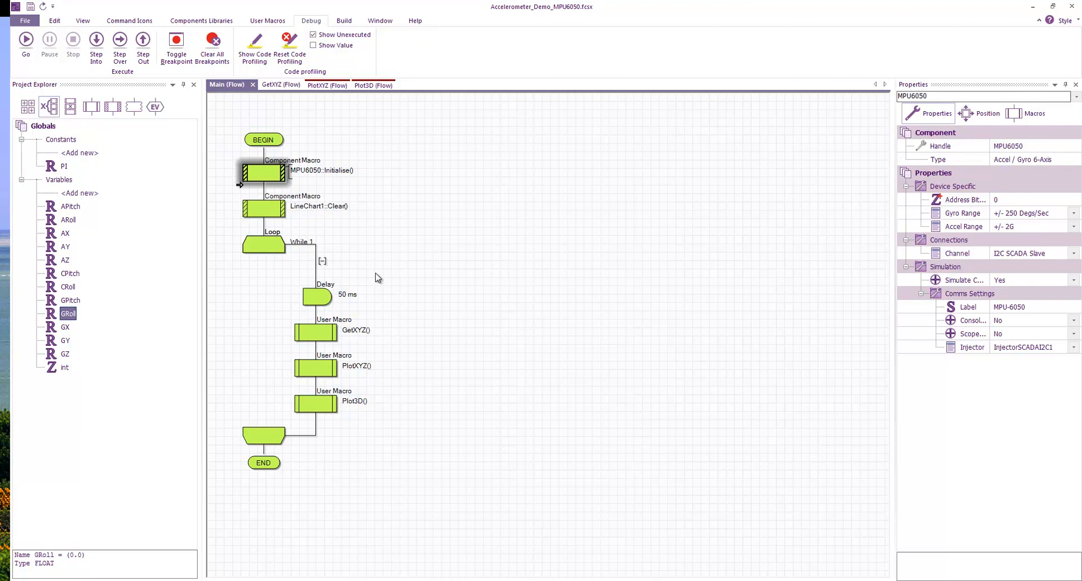
{"action": "mouse_move", "coordinate": [332, 300]}
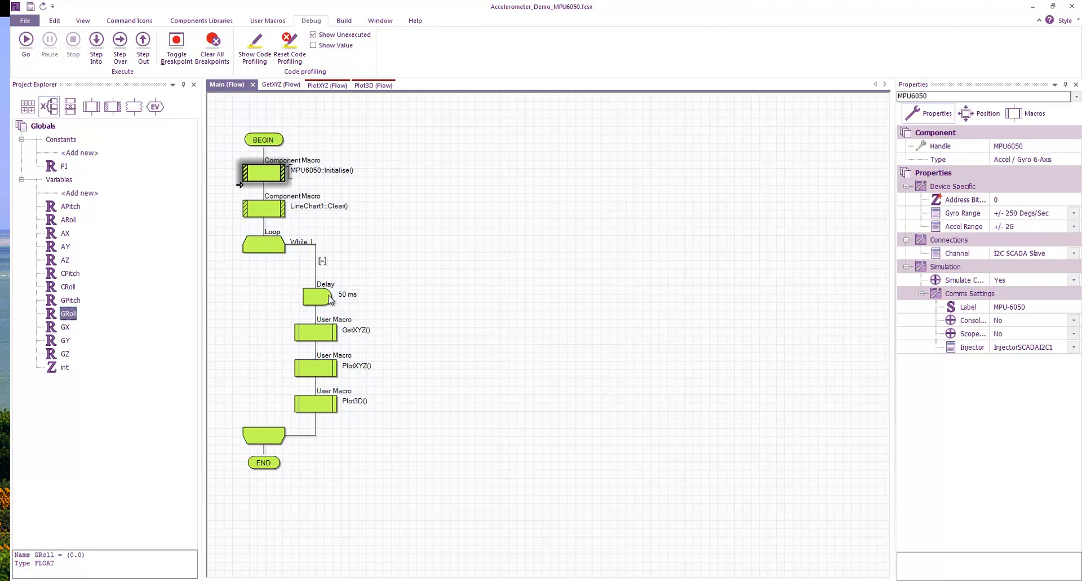
{"action": "mouse_move", "coordinate": [342, 328]}
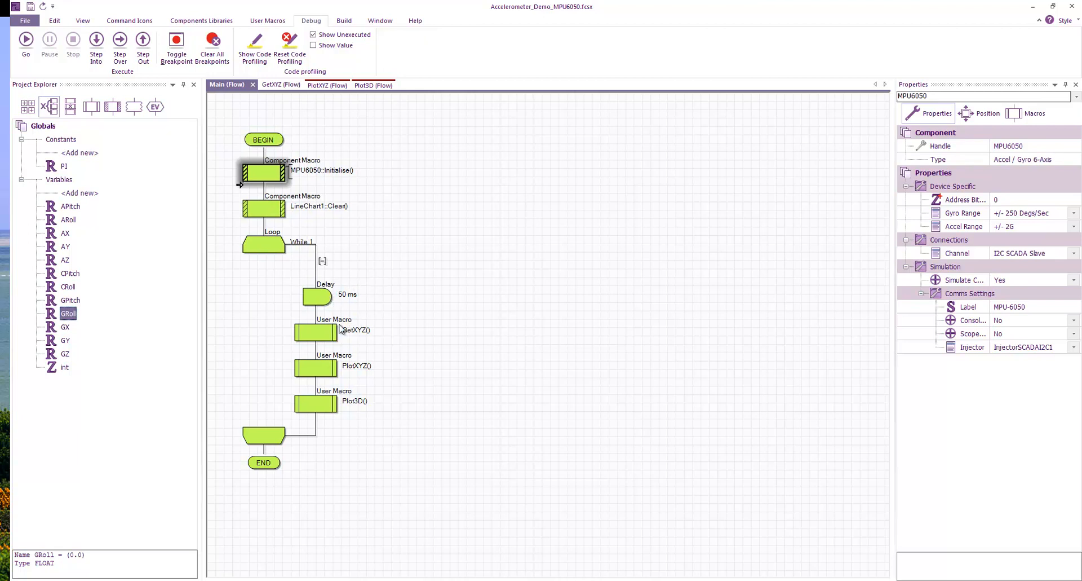
Step: Switch to the GetXYZ macro flowchart converting MPU6050 samples into AX, AY, AZ, GX, GY, GZ
{"action": "left_click", "coordinate": [279, 85]}
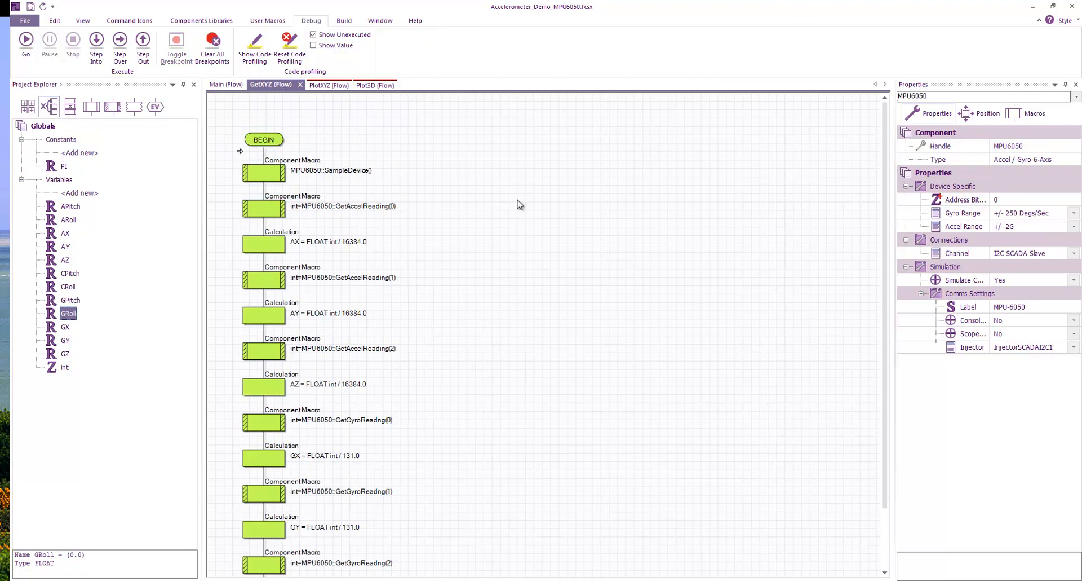
{"action": "mouse_move", "coordinate": [539, 217]}
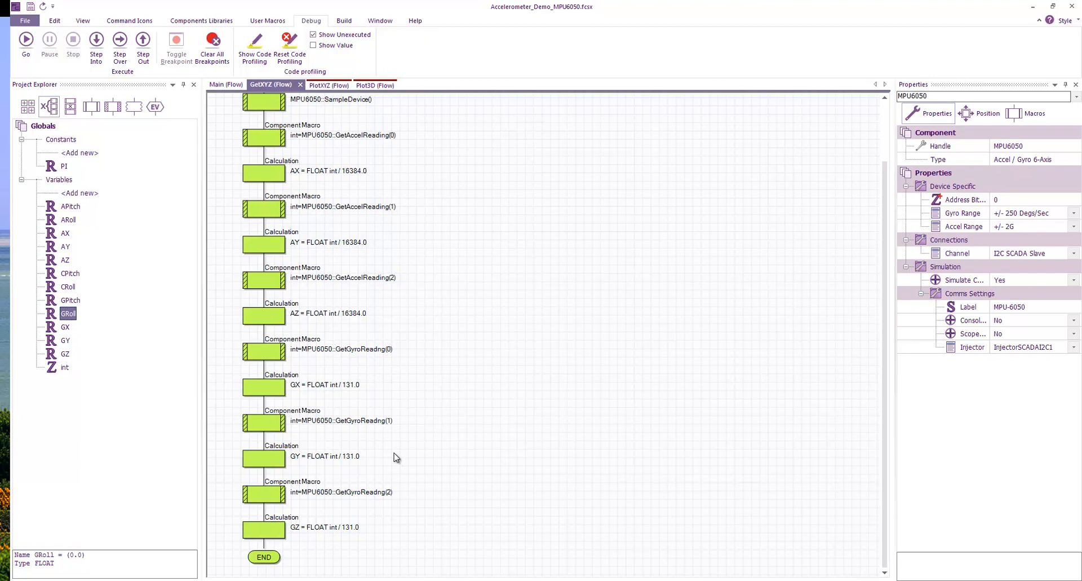
{"action": "mouse_move", "coordinate": [399, 249]}
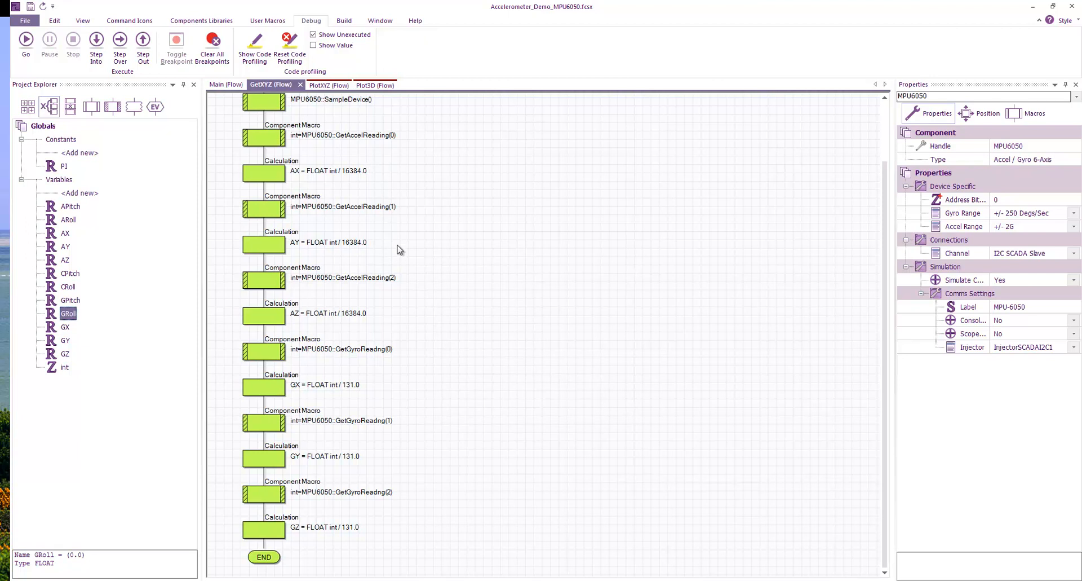
{"action": "mouse_move", "coordinate": [402, 330]}
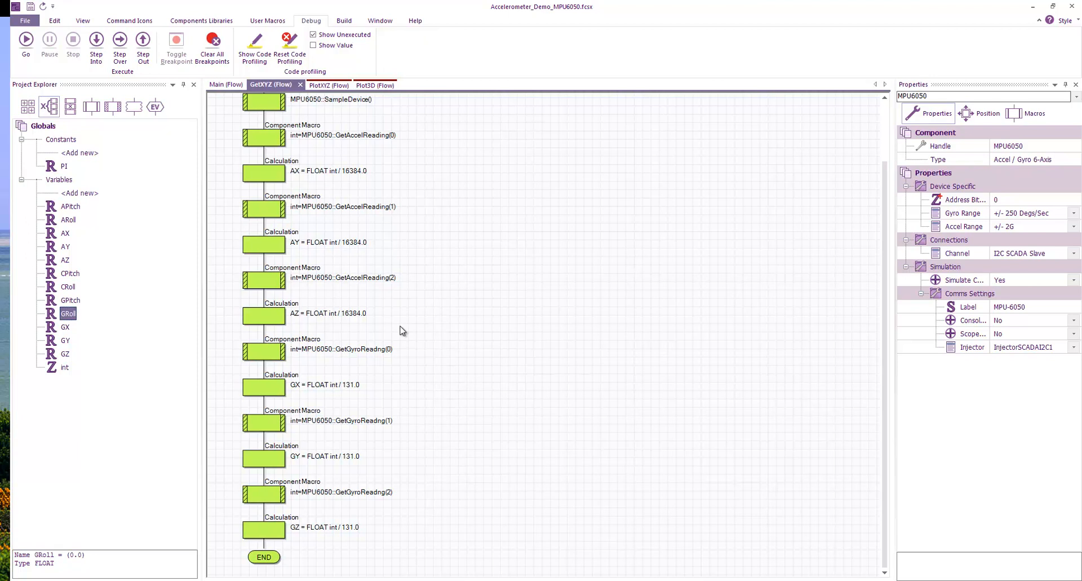
{"action": "mouse_move", "coordinate": [403, 383]}
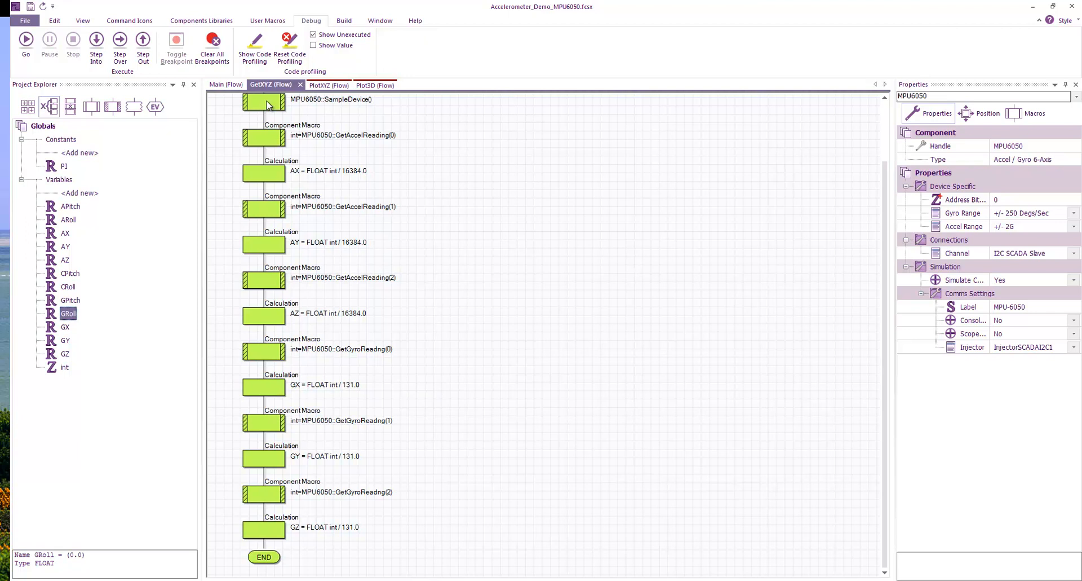
Step: Return to Main, then view the PlotXYZ macro's LineChart1::AddPoint calls for AX through GZ
{"action": "left_click", "coordinate": [226, 84]}
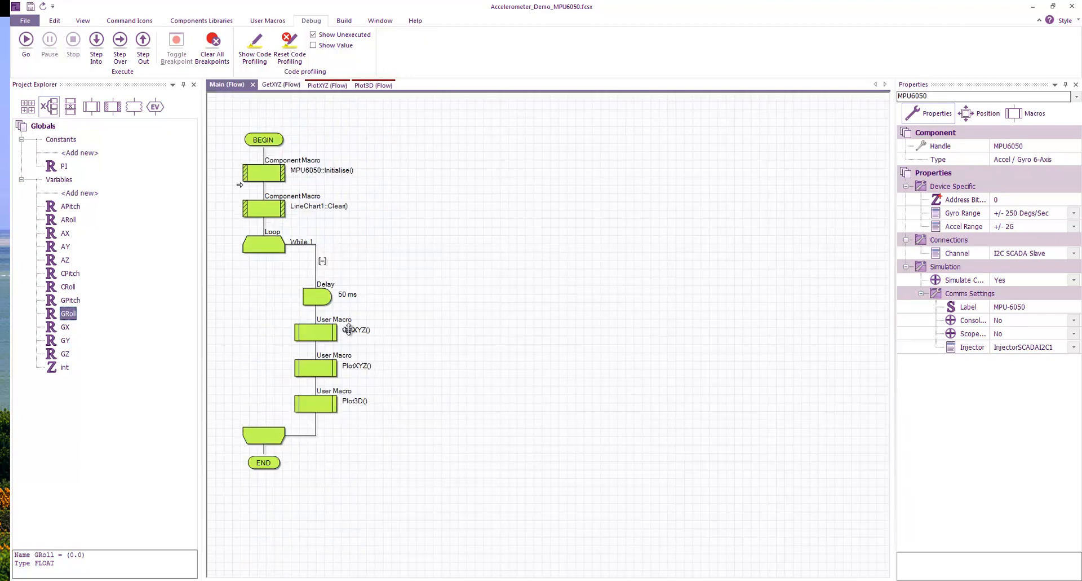
{"action": "mouse_move", "coordinate": [336, 103]}
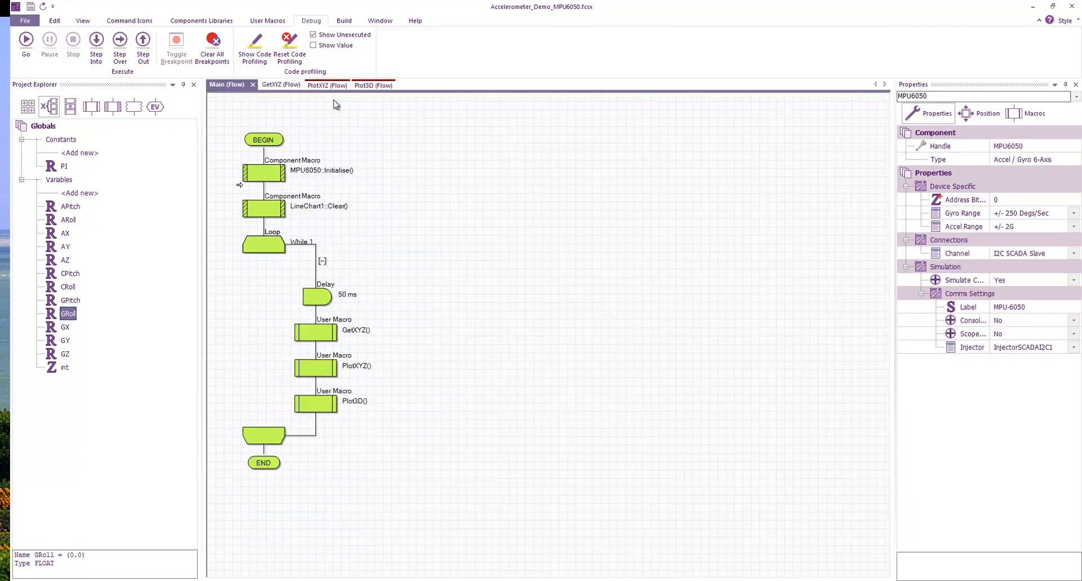
{"action": "left_click", "coordinate": [317, 84]}
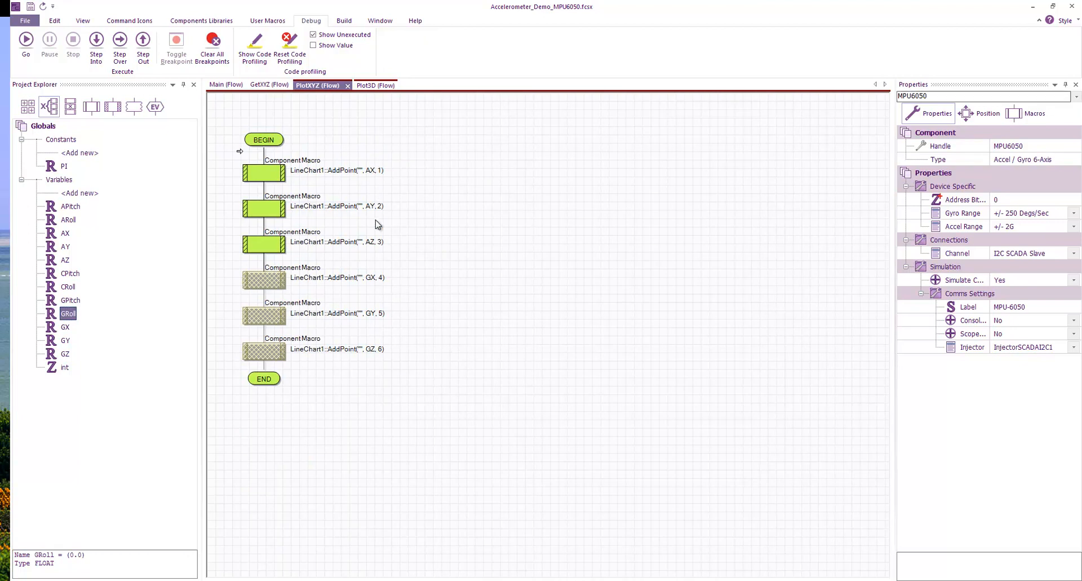
{"action": "mouse_move", "coordinate": [383, 245]}
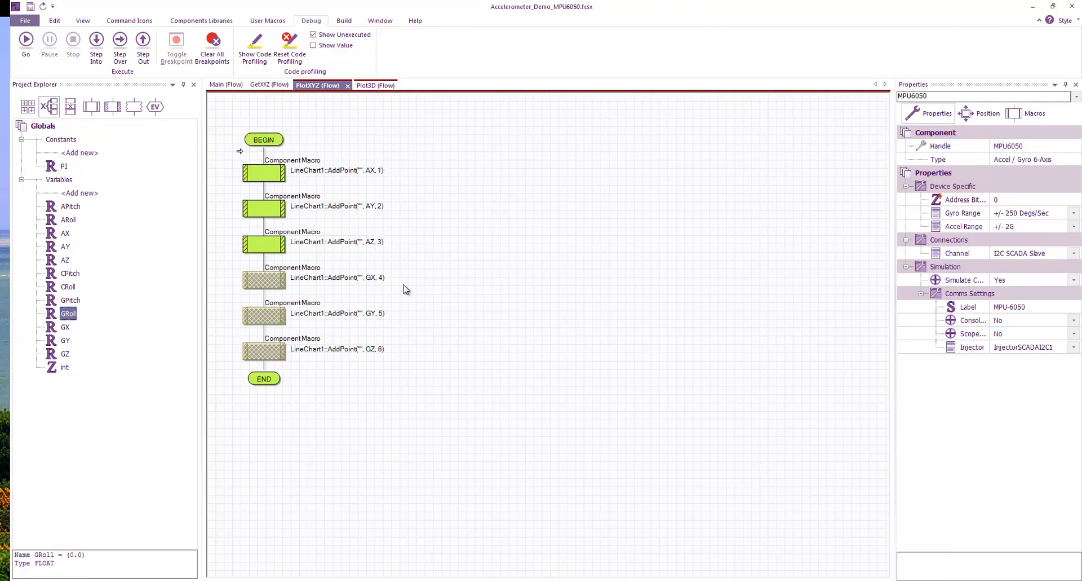
{"action": "mouse_move", "coordinate": [383, 269]}
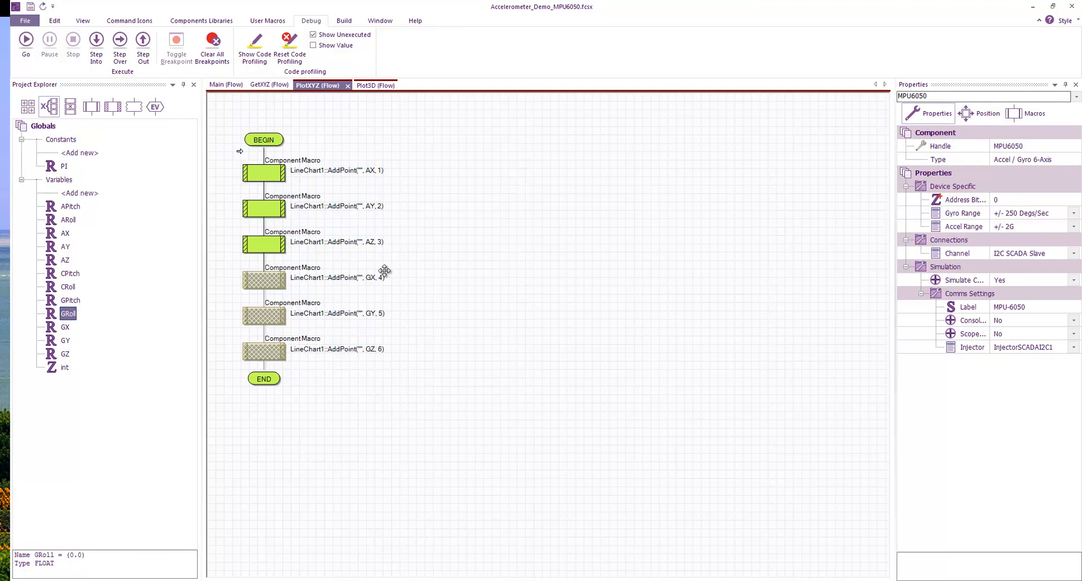
{"action": "mouse_move", "coordinate": [393, 288]}
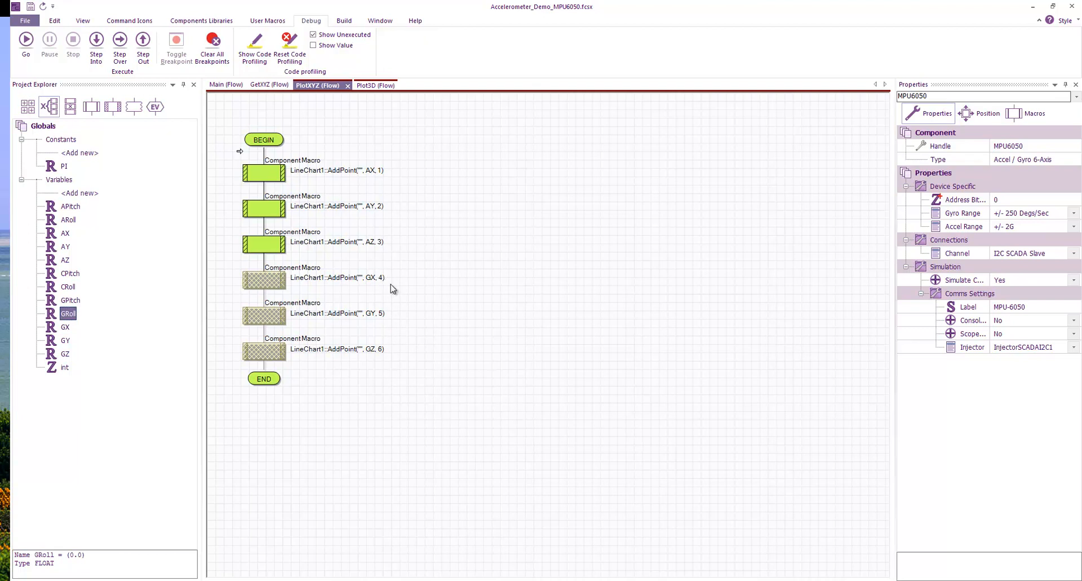
{"action": "mouse_move", "coordinate": [396, 283]}
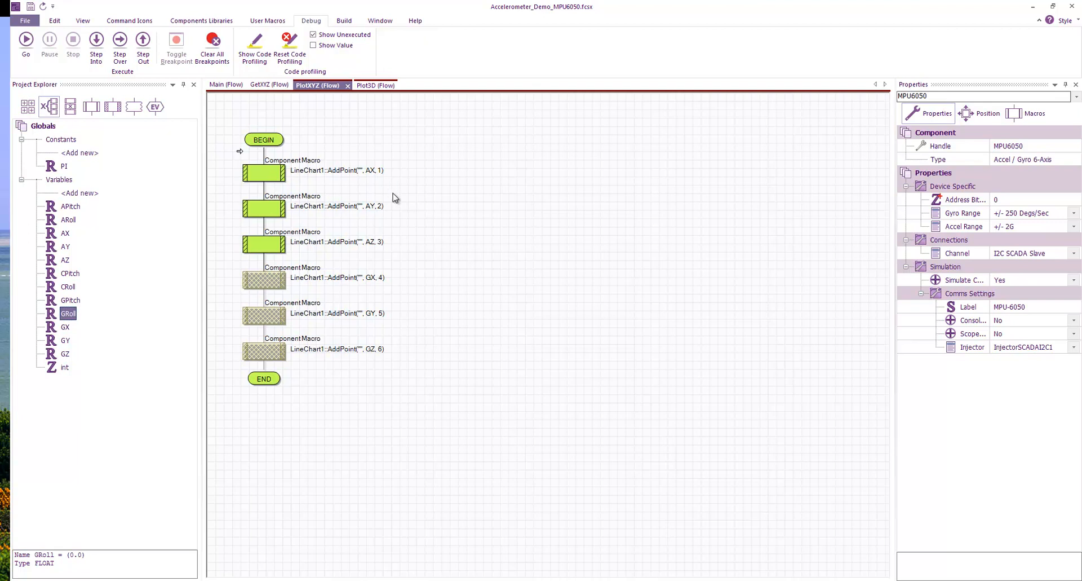
{"action": "mouse_move", "coordinate": [402, 177]}
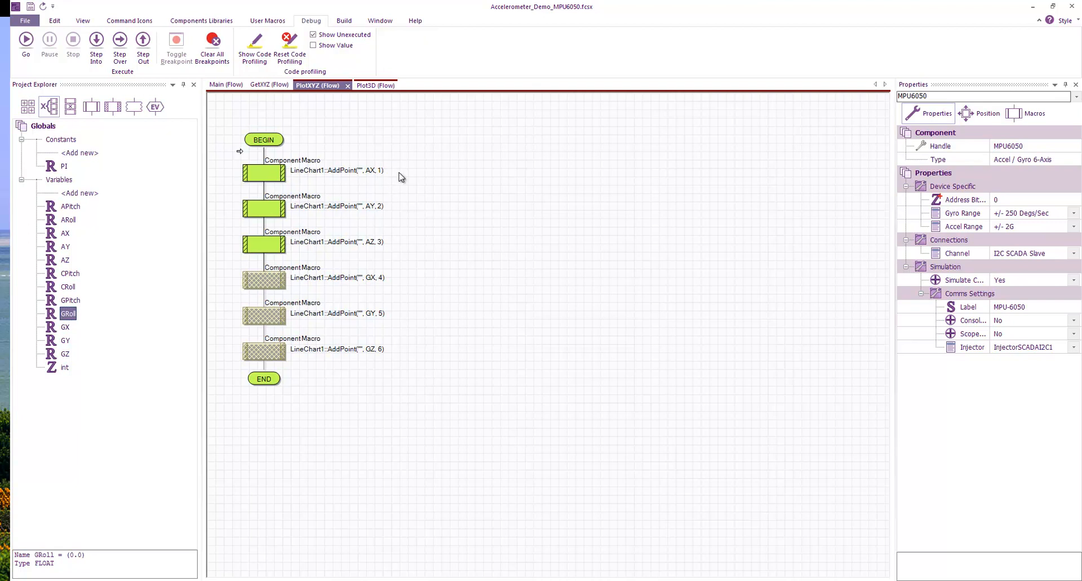
{"action": "mouse_move", "coordinate": [413, 326]}
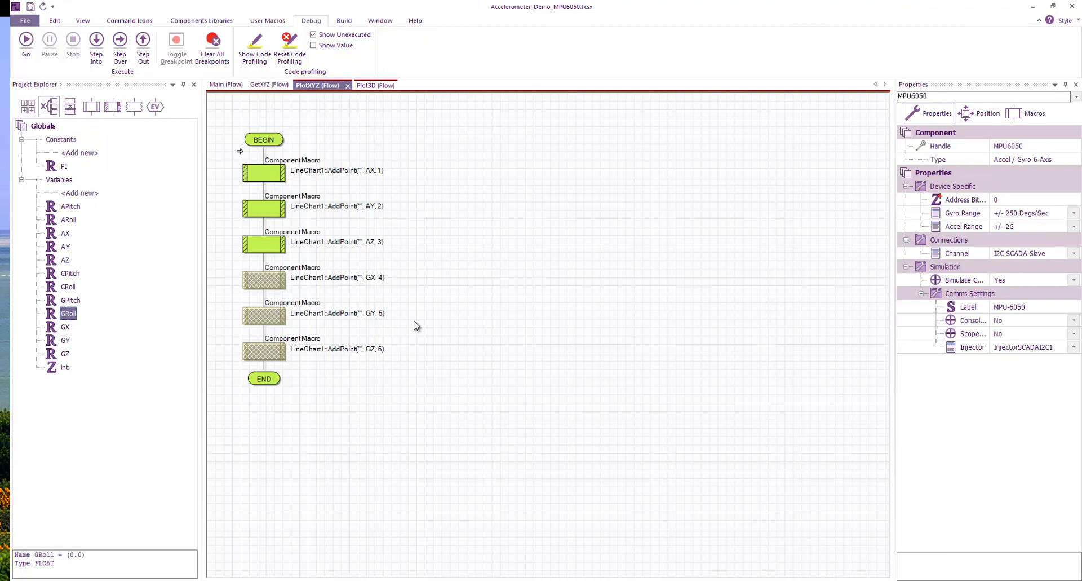
{"action": "mouse_move", "coordinate": [414, 304]}
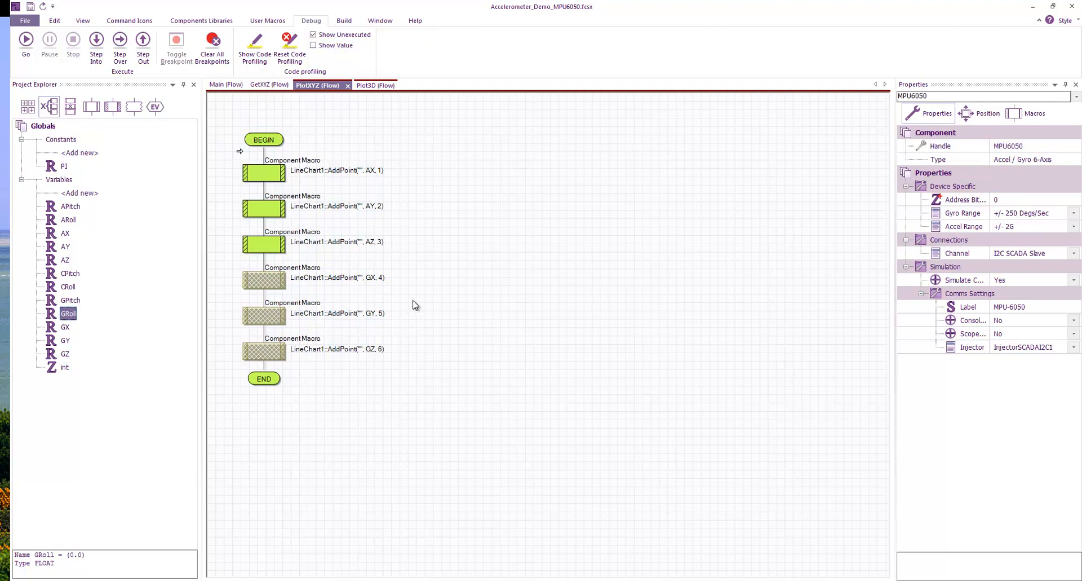
Step: Inspect the Plot3D macro's roll/pitch calculations and cube rotations, then go back to the Main flow
{"action": "left_click", "coordinate": [221, 85]}
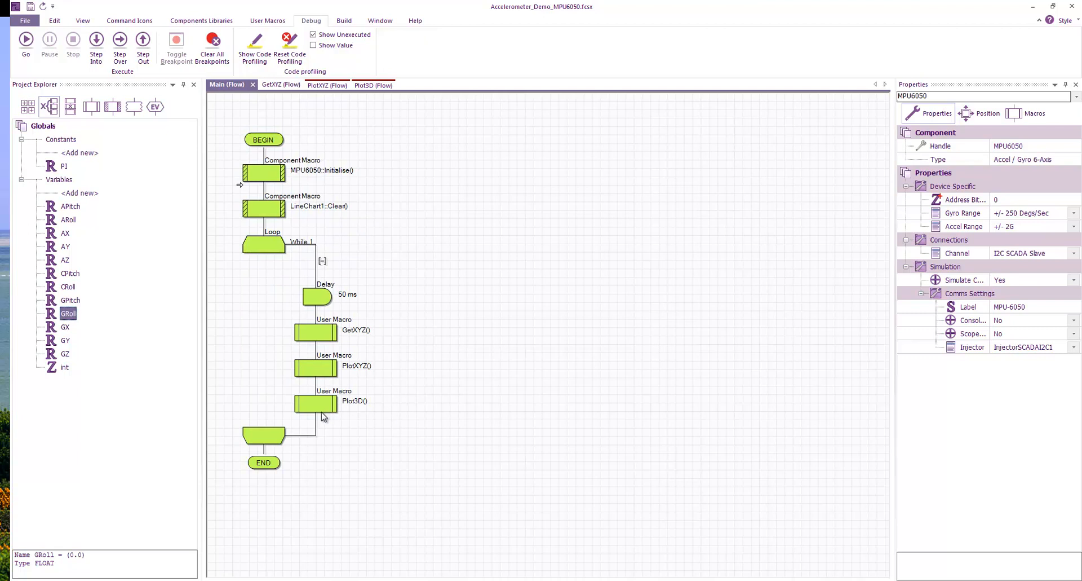
{"action": "mouse_move", "coordinate": [371, 112]}
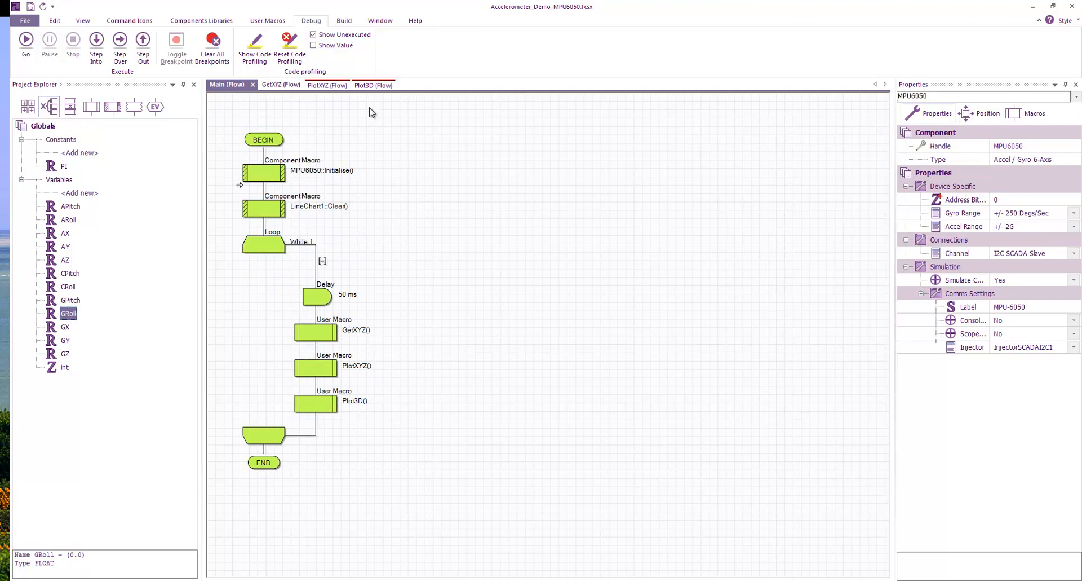
{"action": "left_click", "coordinate": [362, 84]}
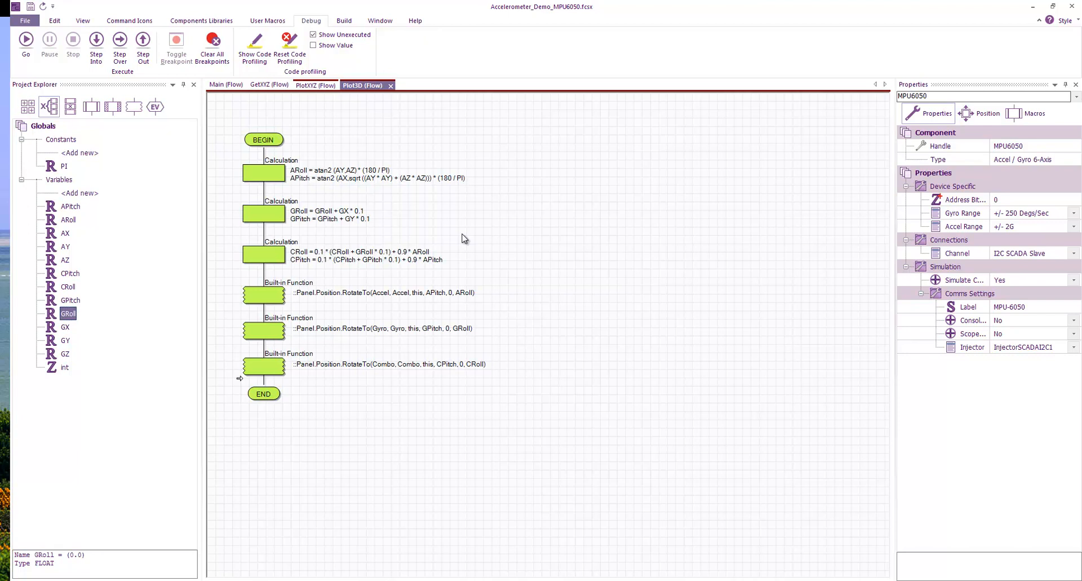
{"action": "mouse_move", "coordinate": [230, 93]}
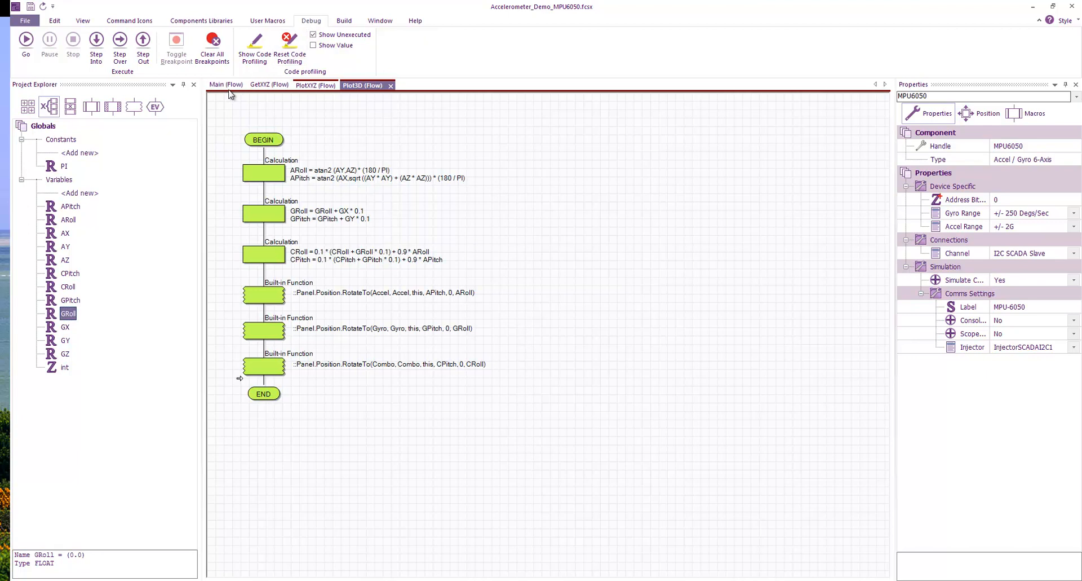
{"action": "left_click", "coordinate": [225, 85]}
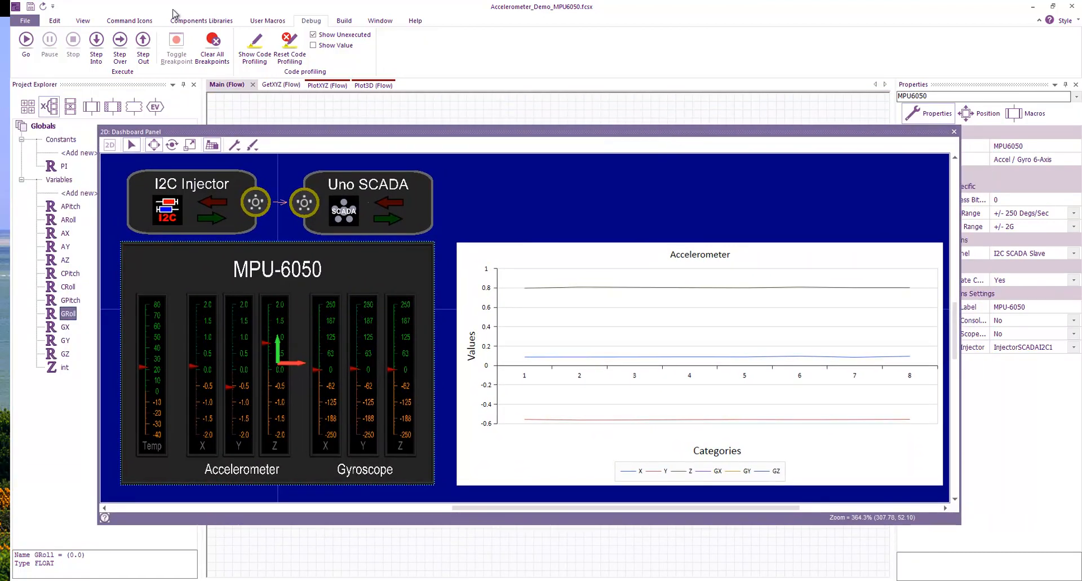
Step: Start the simulation with Go and dismiss the Simulation debugger so the live chart and 3D cubes are visible
{"action": "left_click", "coordinate": [26, 39]}
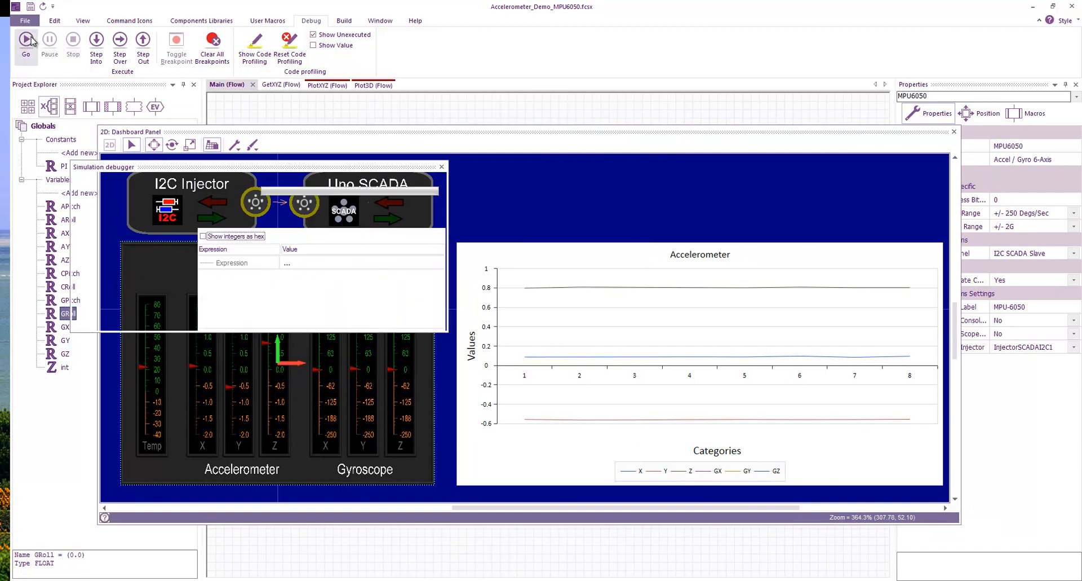
{"action": "left_click", "coordinate": [26, 40]}
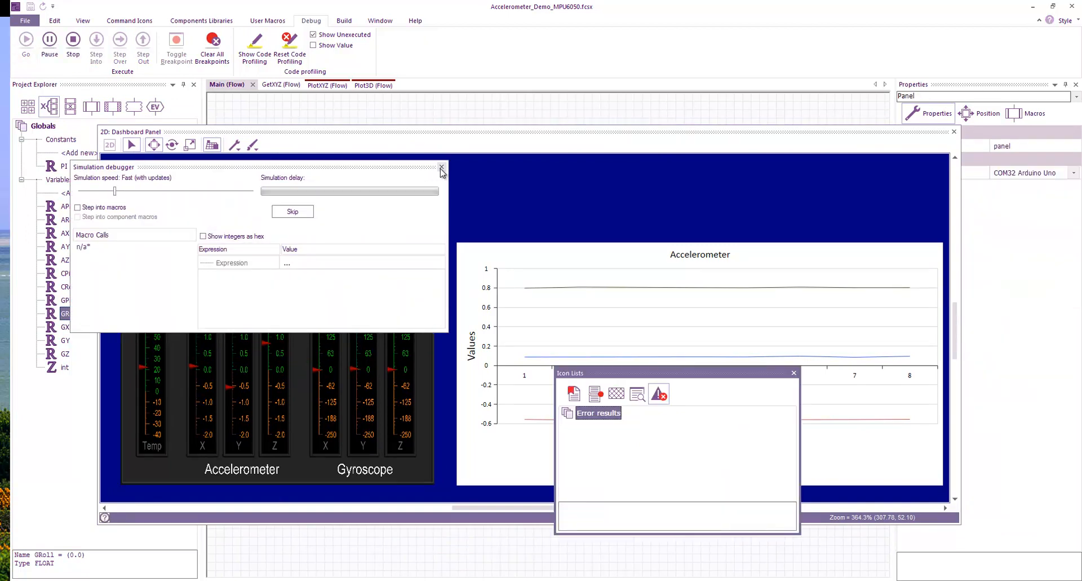
{"action": "left_click", "coordinate": [440, 170]}
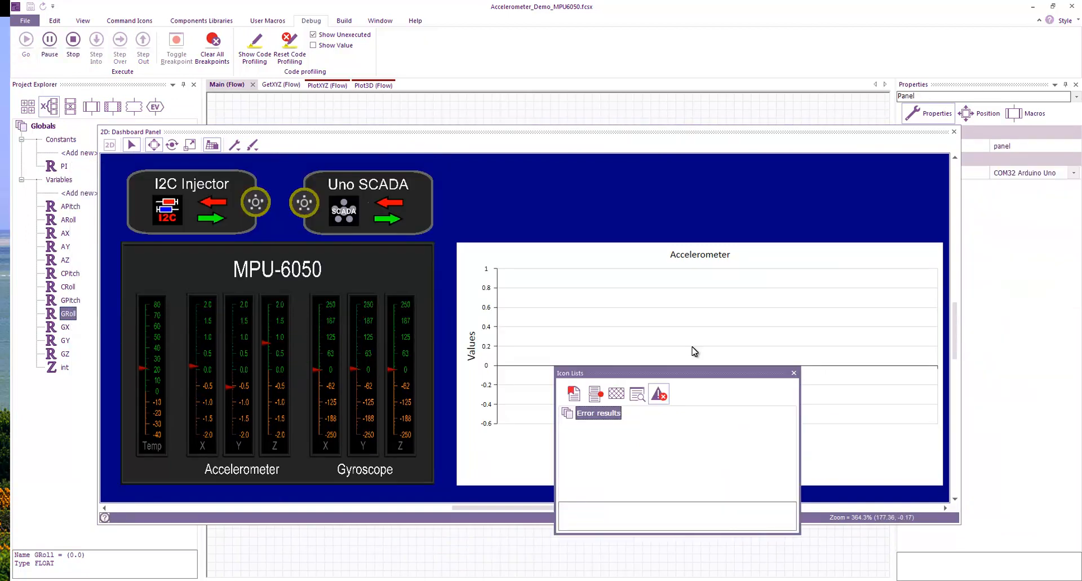
{"action": "left_click", "coordinate": [794, 373]}
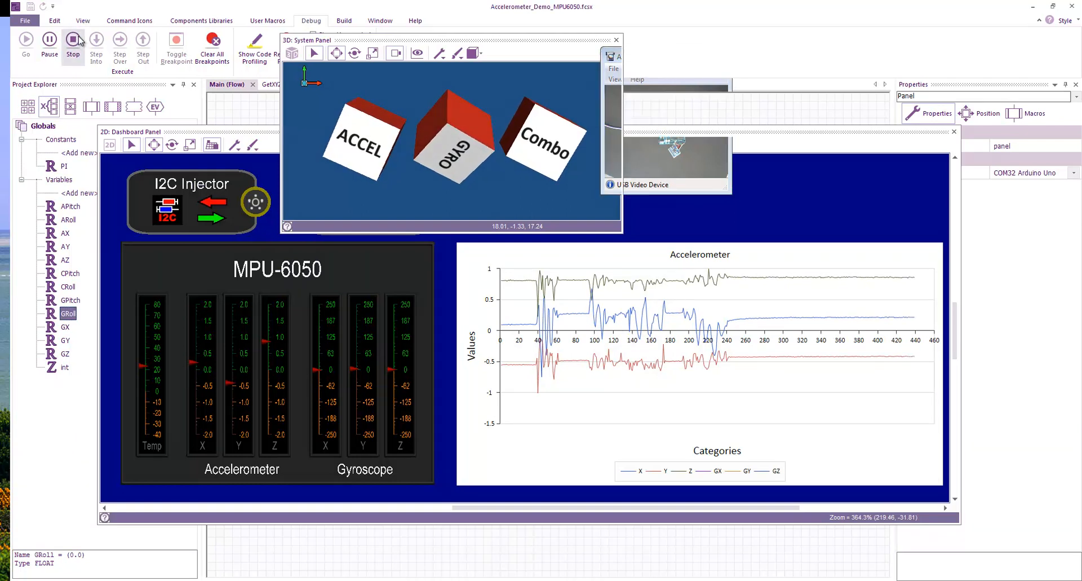
Step: Stop the running simulation before viewing the I2C traffic console
{"action": "left_click", "coordinate": [82, 20]}
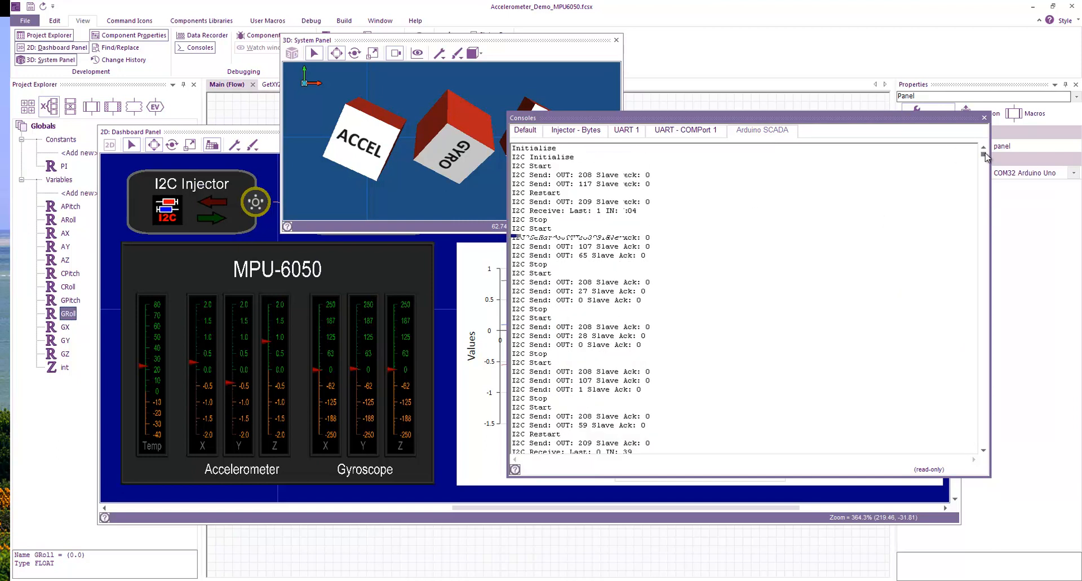
{"action": "mouse_move", "coordinate": [635, 190]}
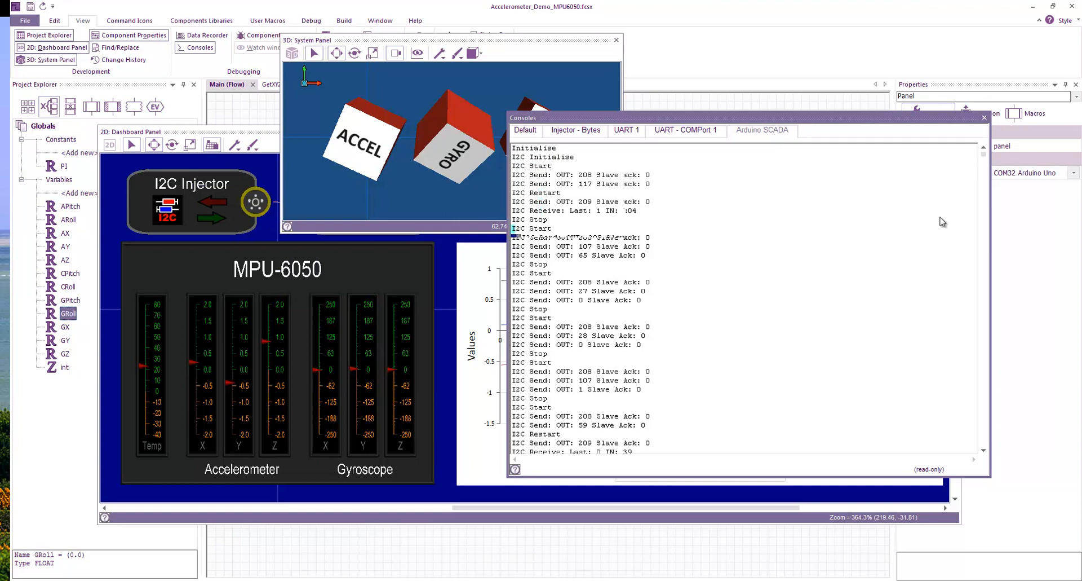
{"action": "mouse_move", "coordinate": [983, 158]}
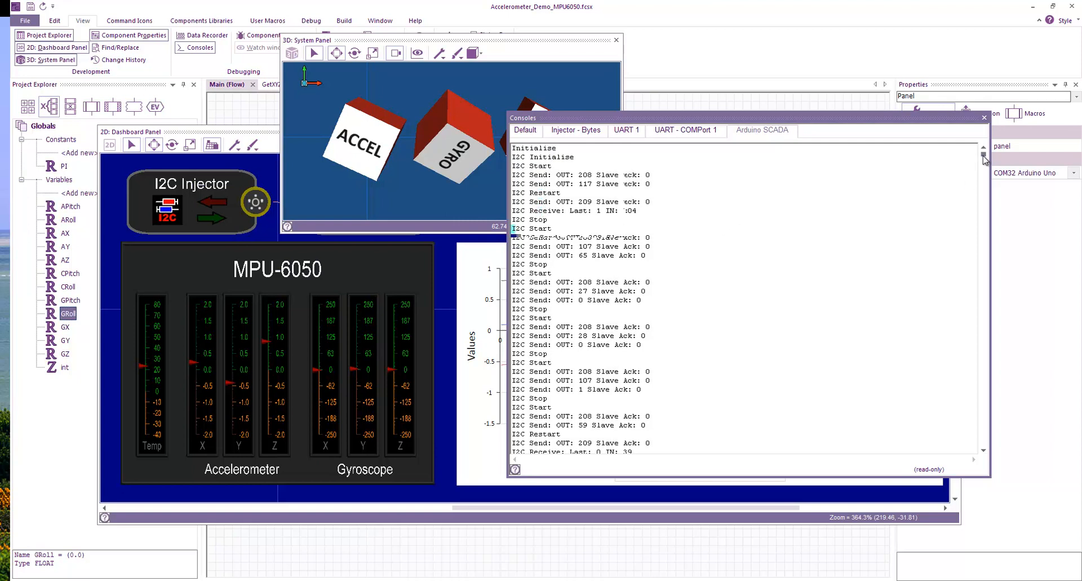